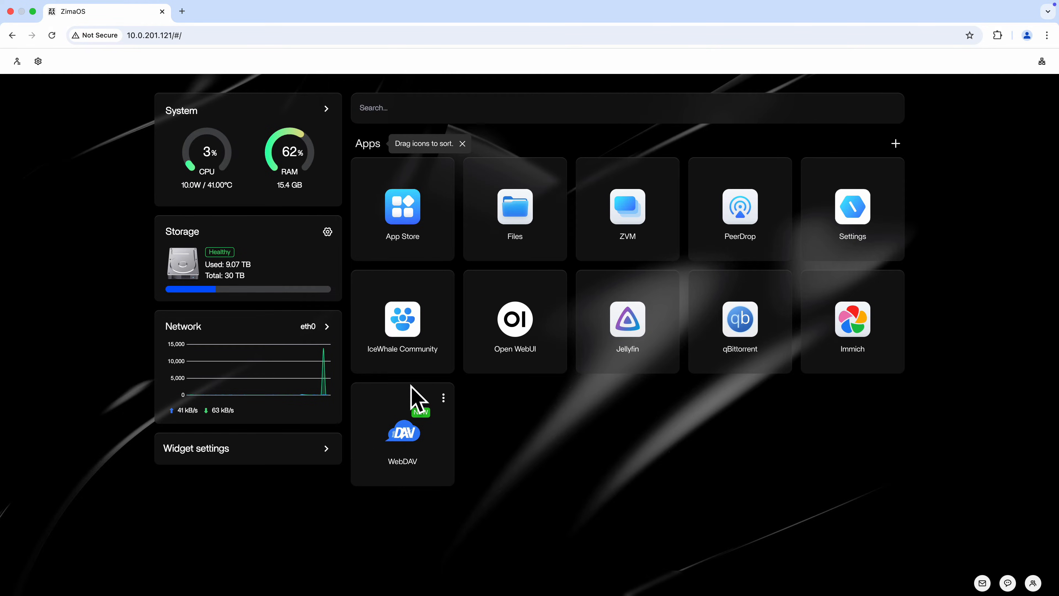
Step: Review the WebDAV app's settings: port 5005, media volume and the casaos username variable
{"action": "left_click", "coordinate": [443, 397]}
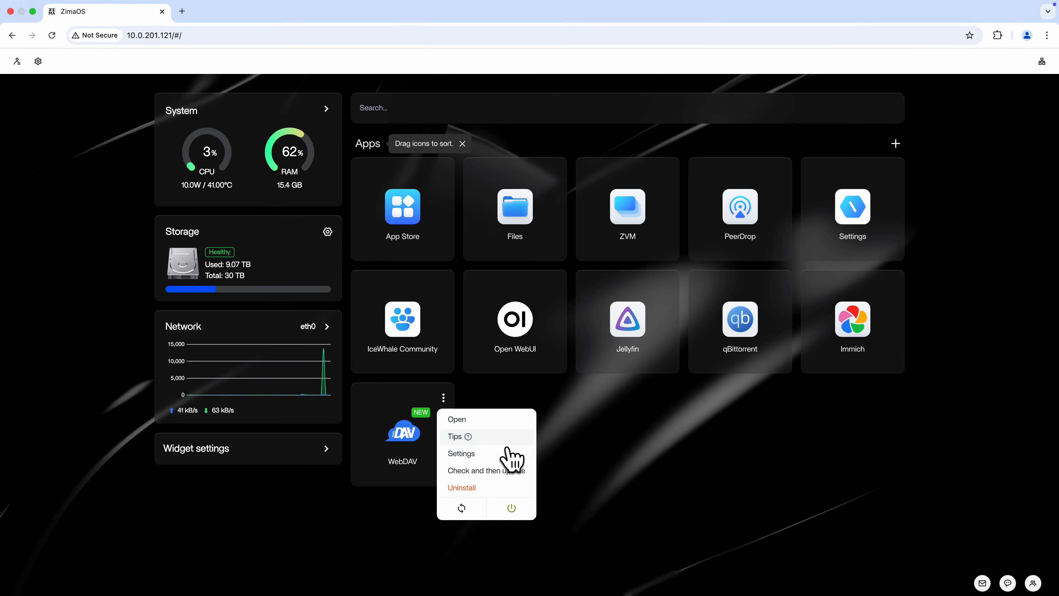
{"action": "left_click", "coordinate": [461, 454]}
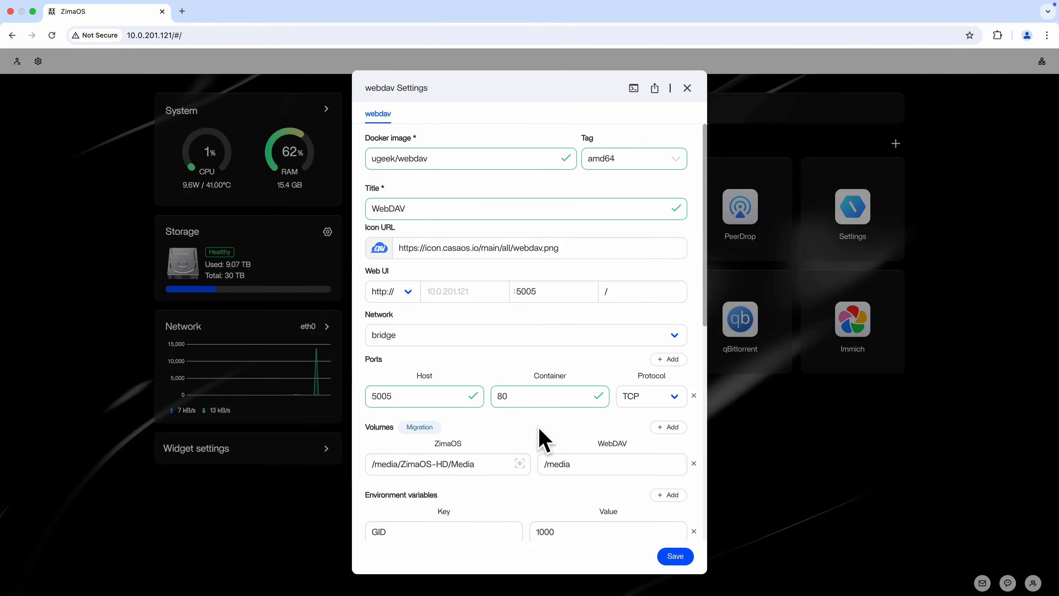
{"action": "scroll", "scroll_direction": "down", "scroll_amount": 3}
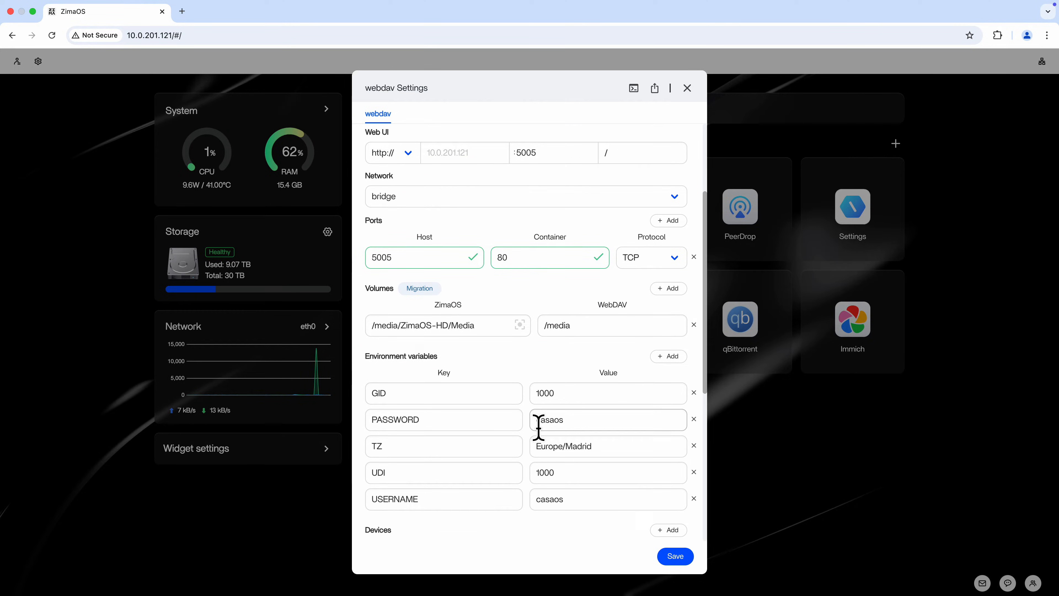
{"action": "double_click", "coordinate": [549, 419]}
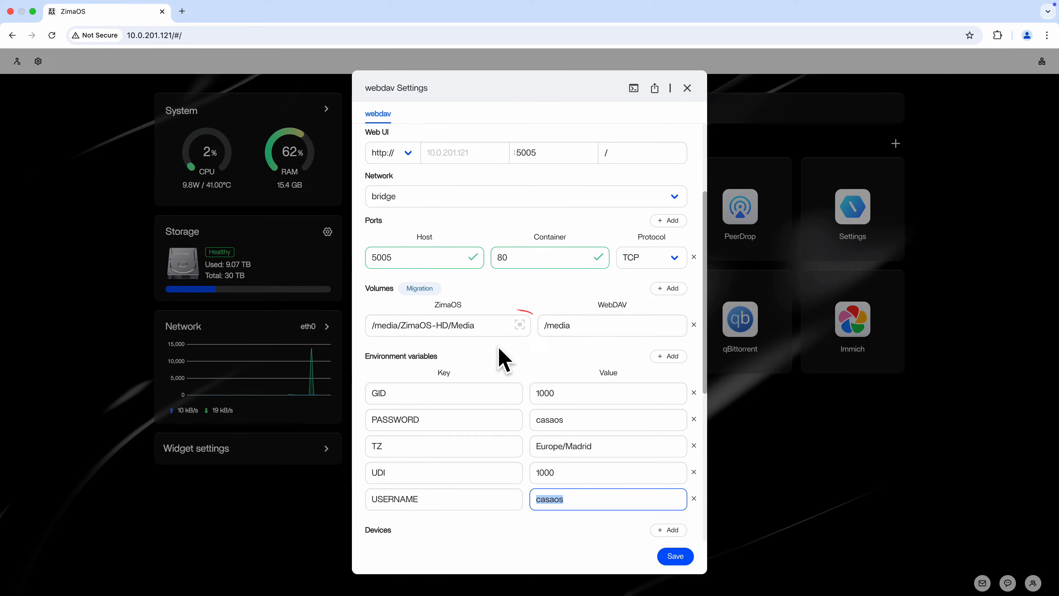
Step: Point the WebDAV volume to /media/myRAID5/DemoFolder, keeping host port 5005
{"action": "left_click", "coordinate": [521, 325]}
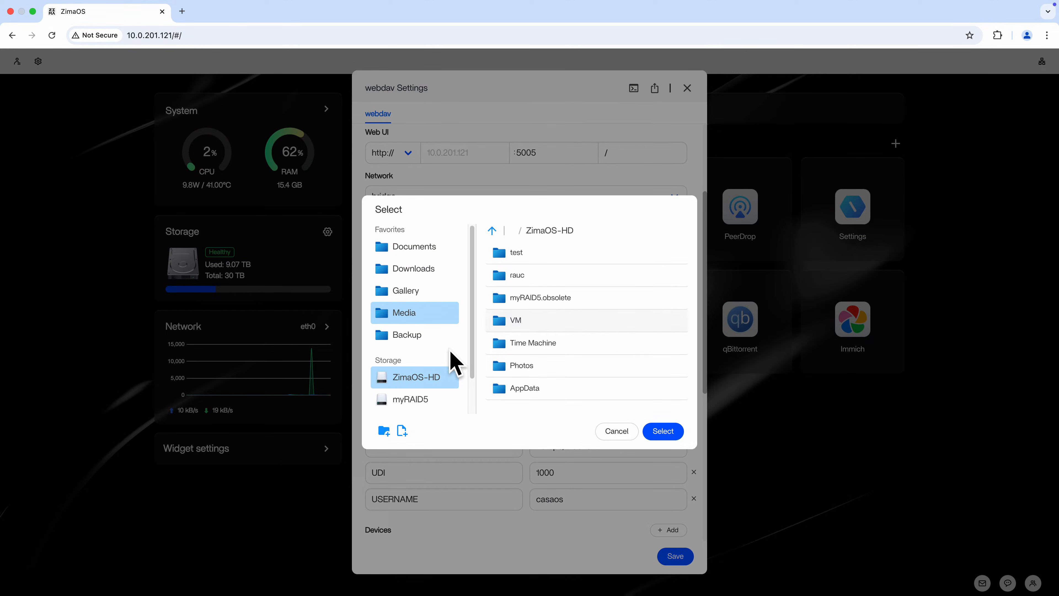
{"action": "left_click", "coordinate": [410, 396]}
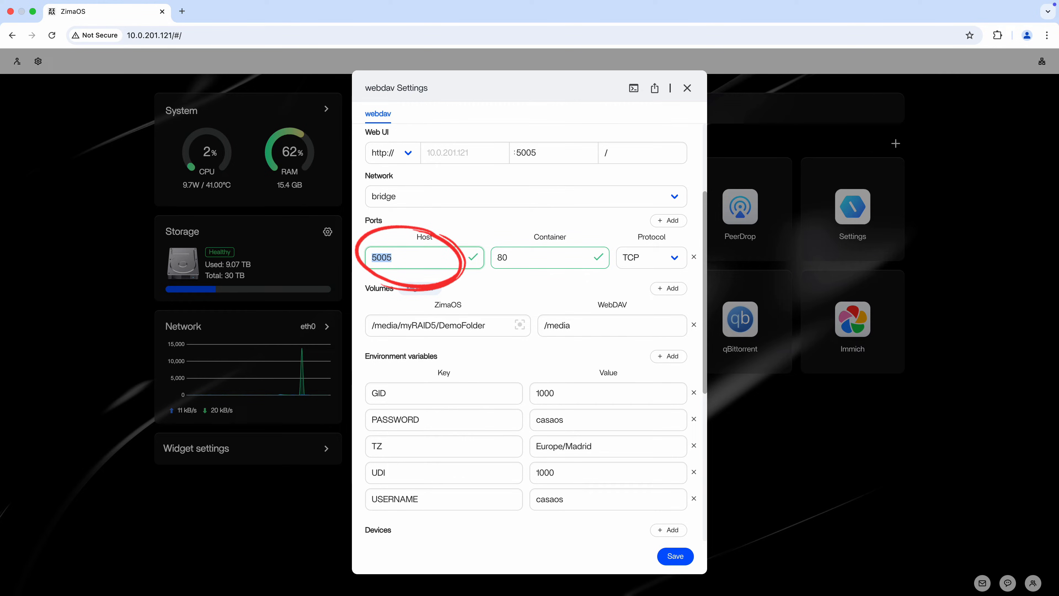
{"action": "left_click", "coordinate": [375, 25]}
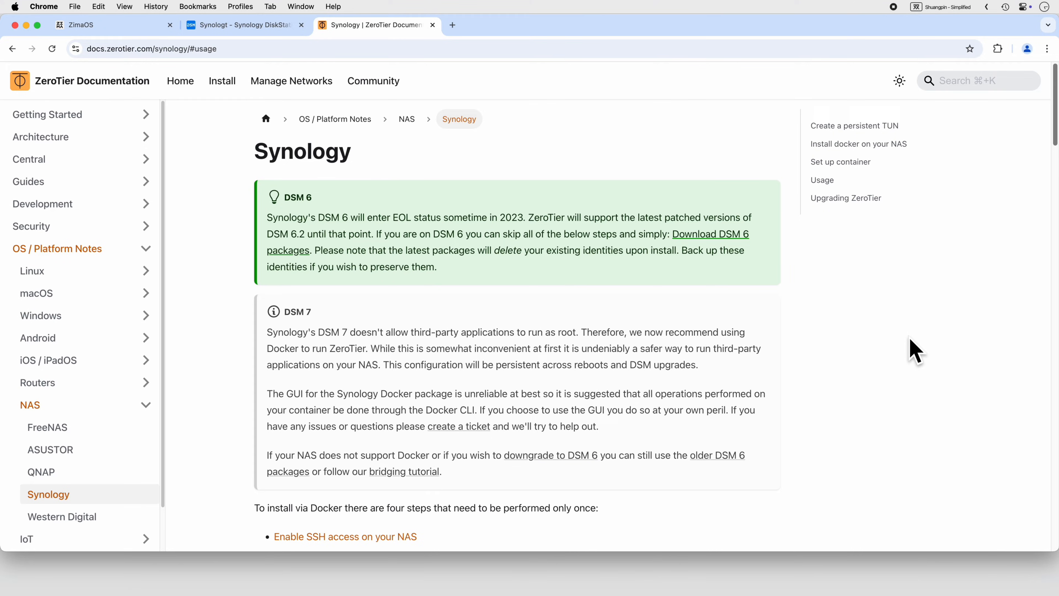
{"action": "mouse_move", "coordinate": [1026, 152]}
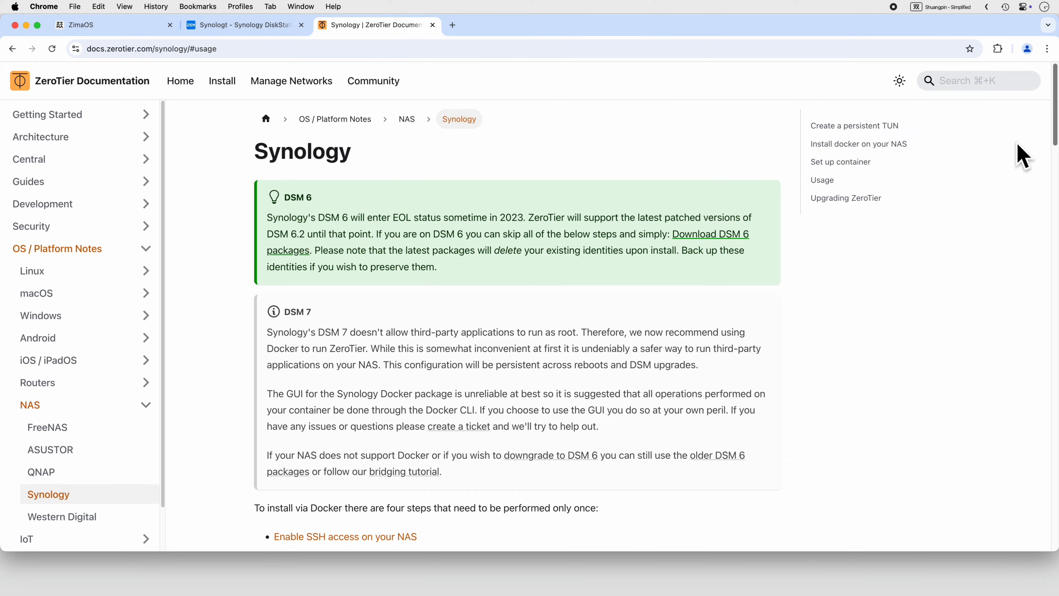
Step: Scroll the ZeroTier Synology page down to the Usage commands for status and joining a network
{"action": "scroll", "scroll_direction": "down", "scroll_amount": 3}
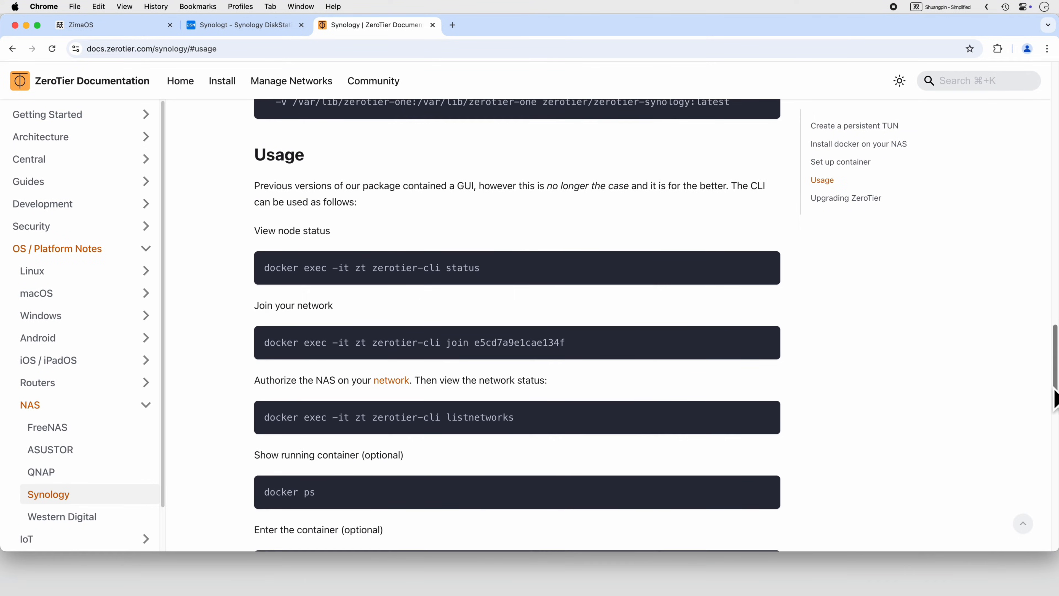
{"action": "scroll", "scroll_direction": "down", "scroll_amount": 3}
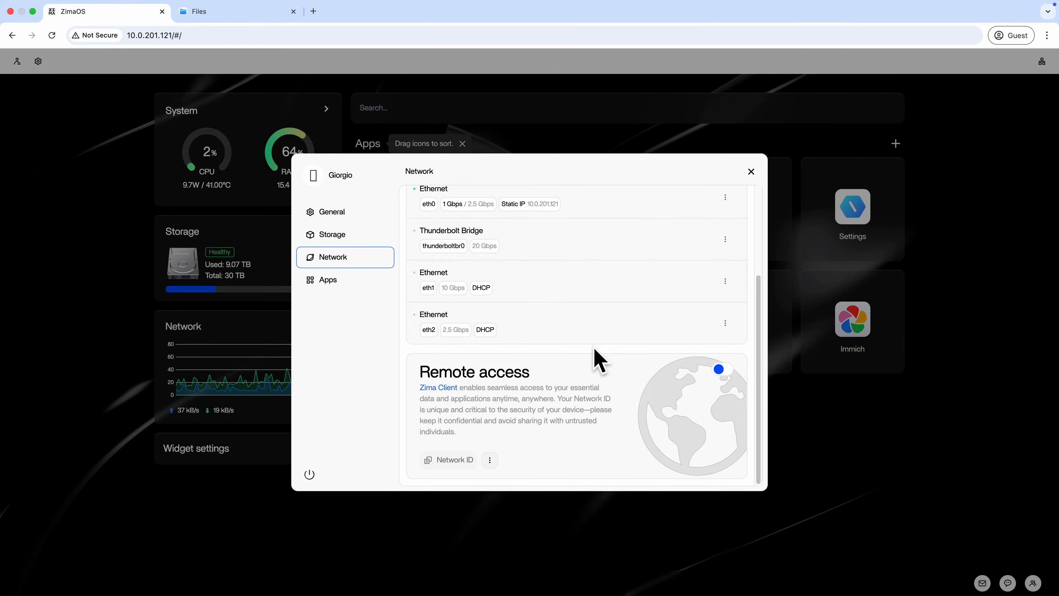
Step: Switch on Remote access in ZimaOS Network settings and copy the Network ID
{"action": "left_click", "coordinate": [722, 369]}
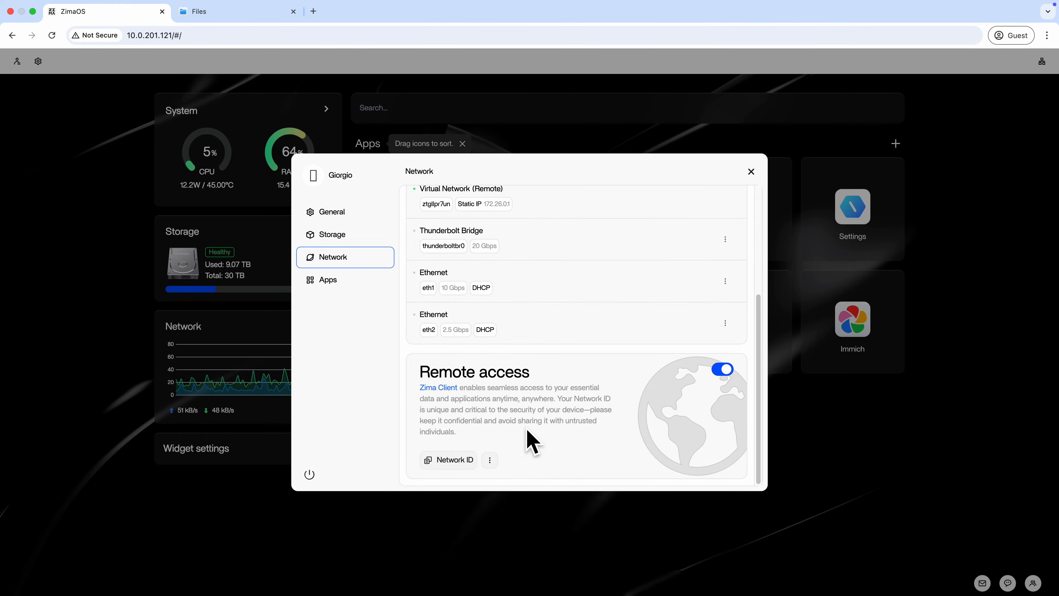
{"action": "mouse_move", "coordinate": [448, 460]}
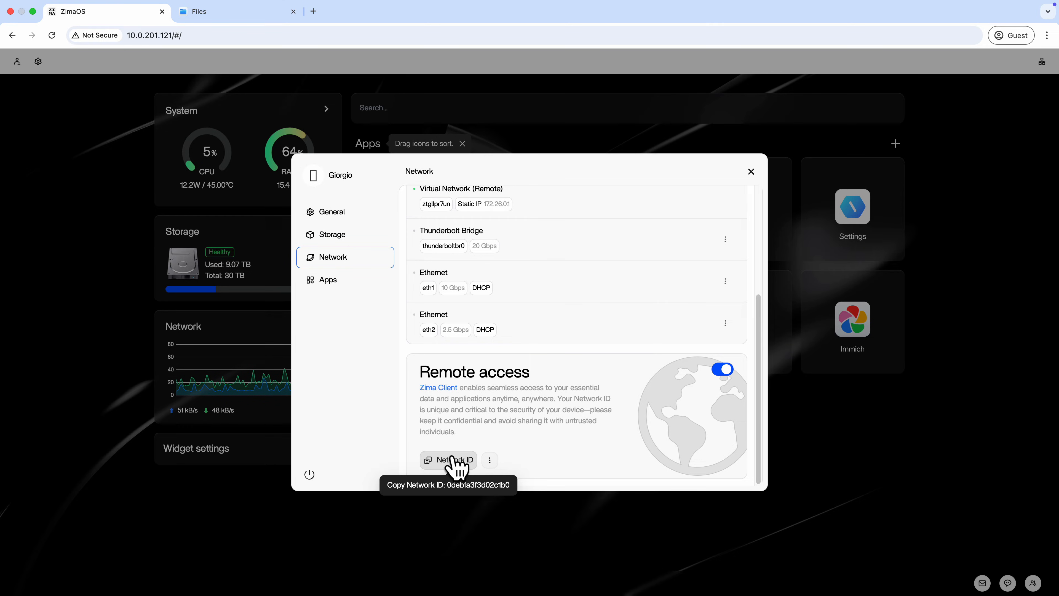
{"action": "left_click", "coordinate": [447, 460]}
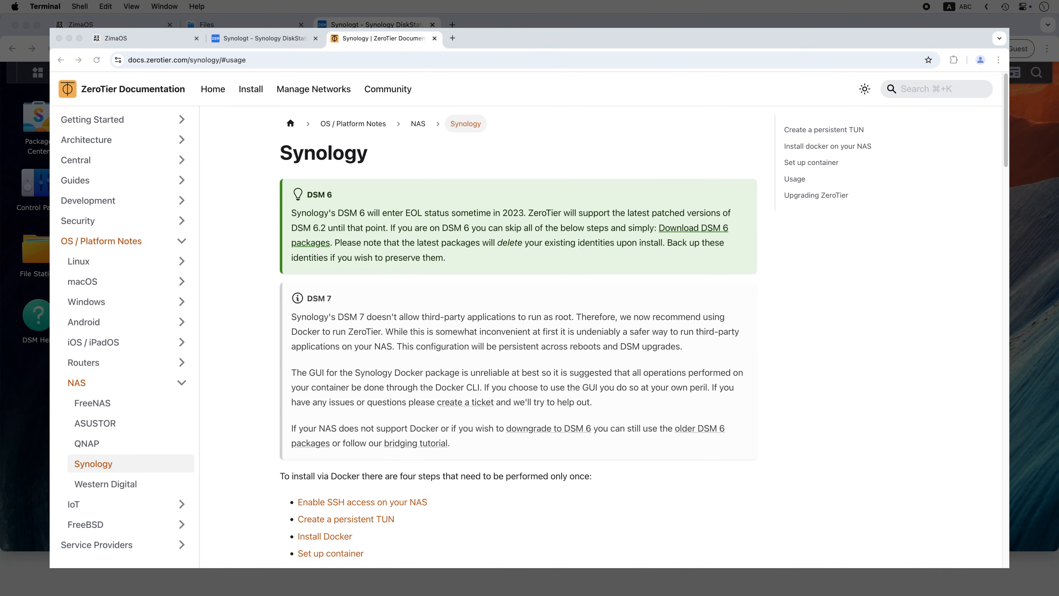
{"action": "left_click", "coordinate": [434, 38]}
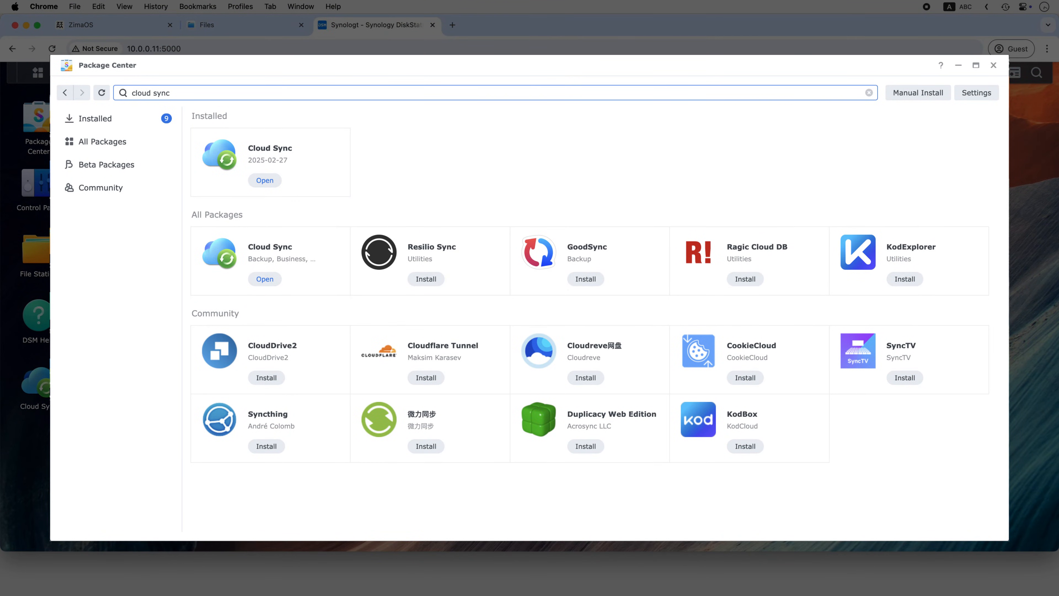
Step: Start a new Cloud Sync connection with WebDAV as the cloud provider
{"action": "left_click", "coordinate": [265, 180]}
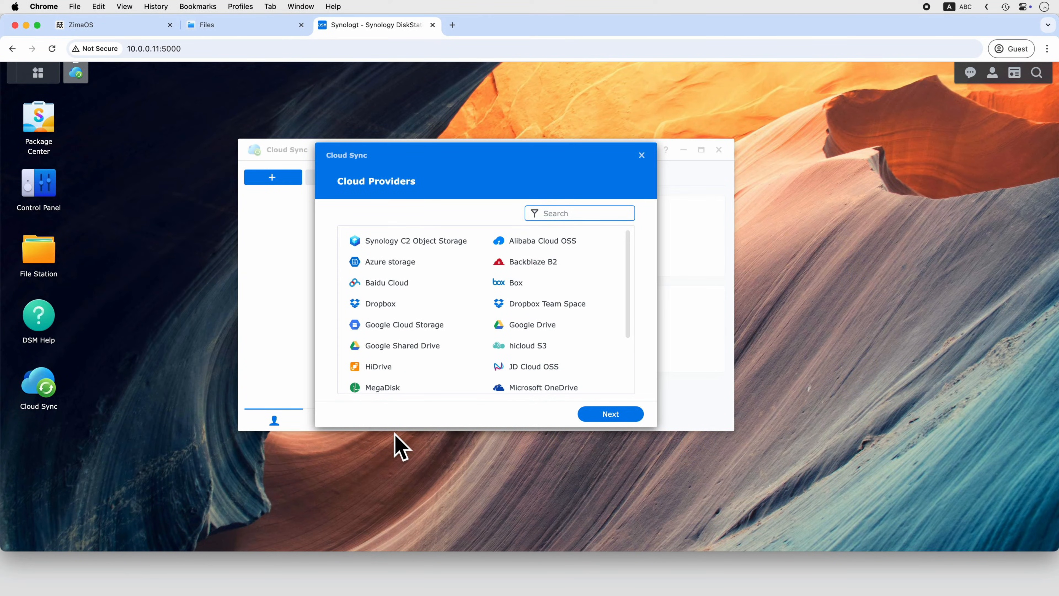
{"action": "scroll", "scroll_direction": "down", "scroll_amount": 3}
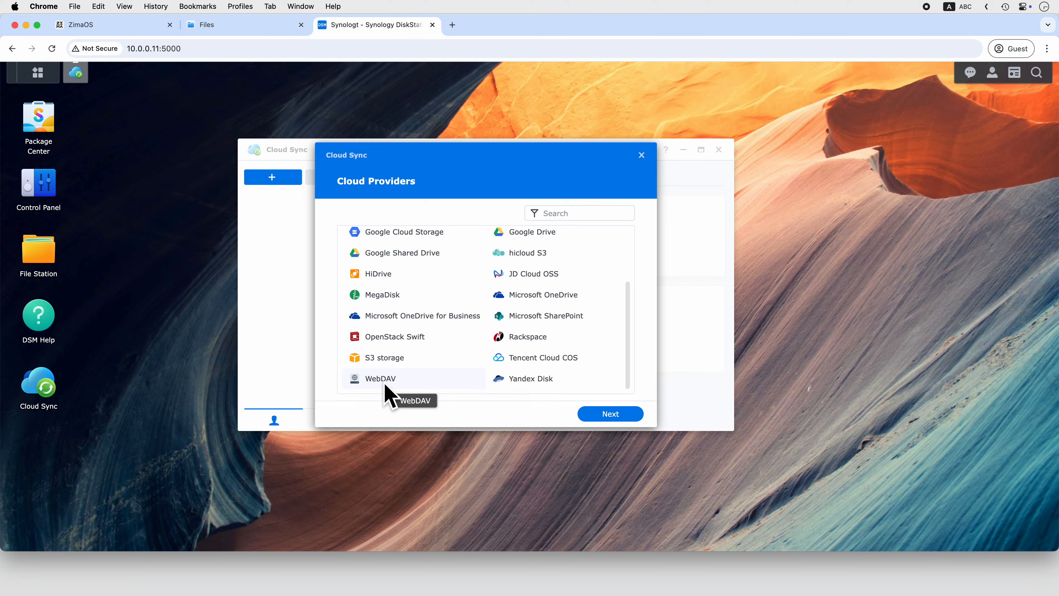
{"action": "left_click", "coordinate": [608, 413]}
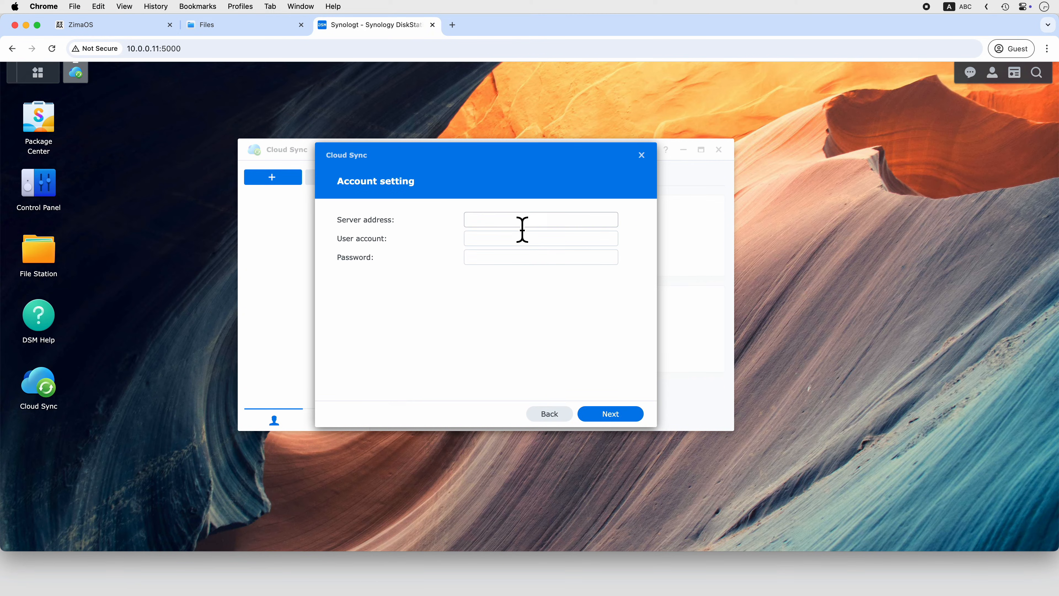
Step: Enter user account casaos and its password, then return to ZimaOS for the server address
{"action": "type", "text": "casaos"}
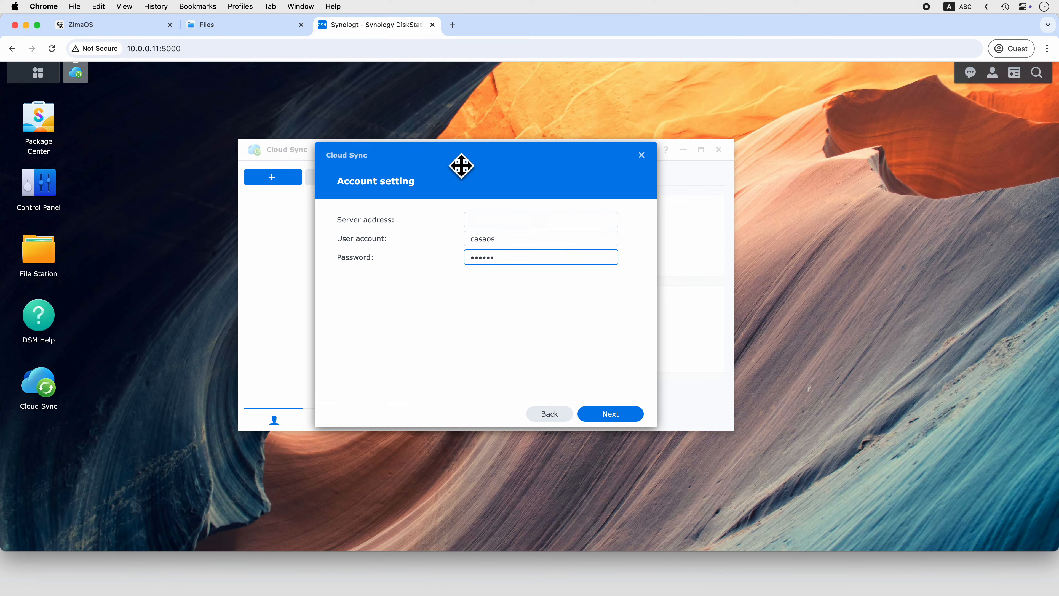
{"action": "left_click", "coordinate": [541, 219]}
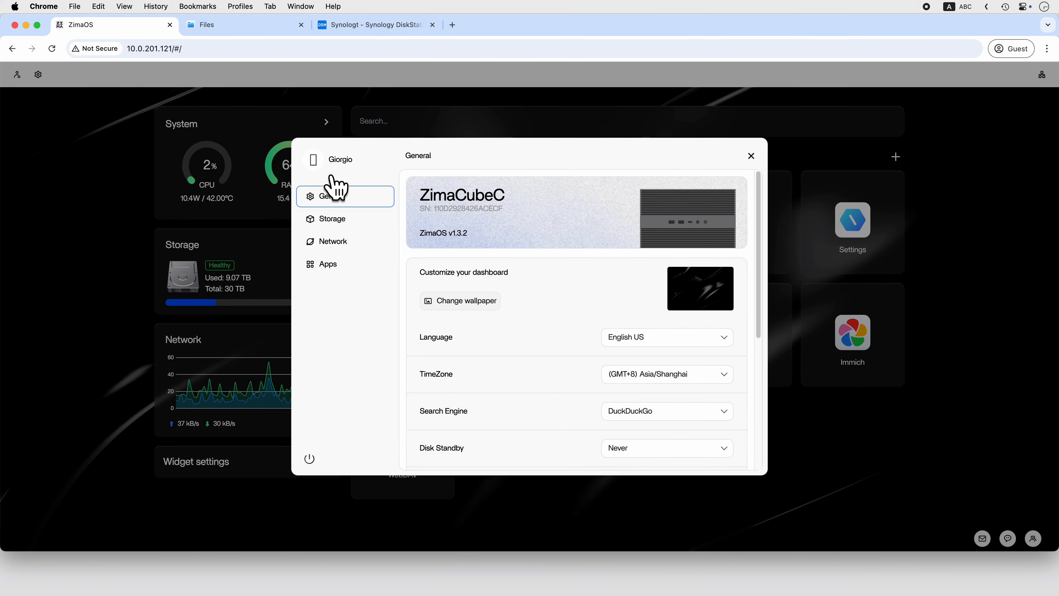
Step: Copy the virtual network IP and connect Cloud Sync to server 172.26.0.1:5005
{"action": "left_click", "coordinate": [333, 241]}
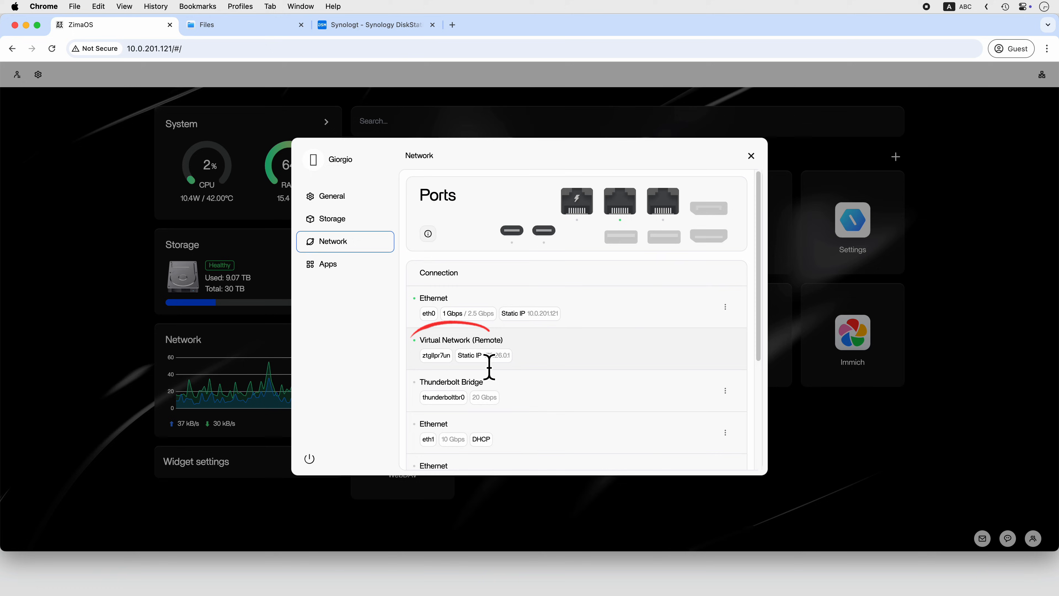
{"action": "right_click", "coordinate": [490, 355]}
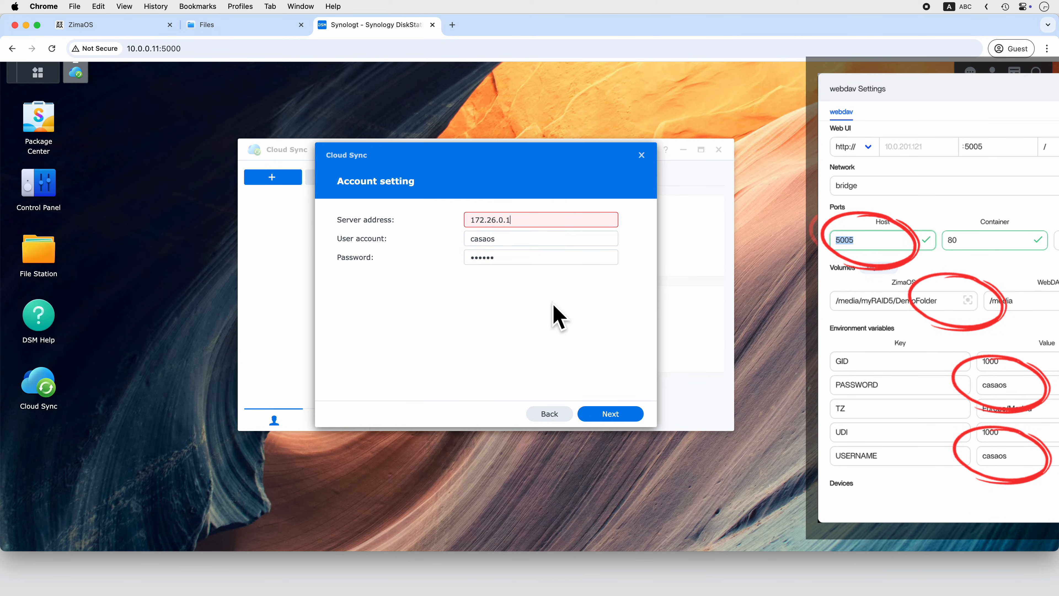
{"action": "type", "text": ":5005"}
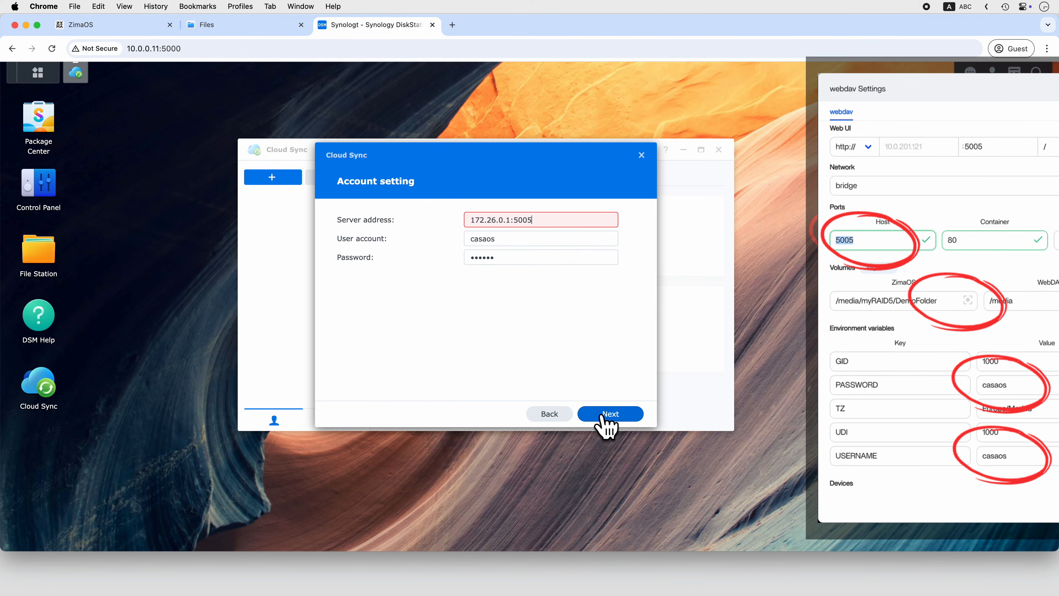
{"action": "left_click", "coordinate": [609, 413]}
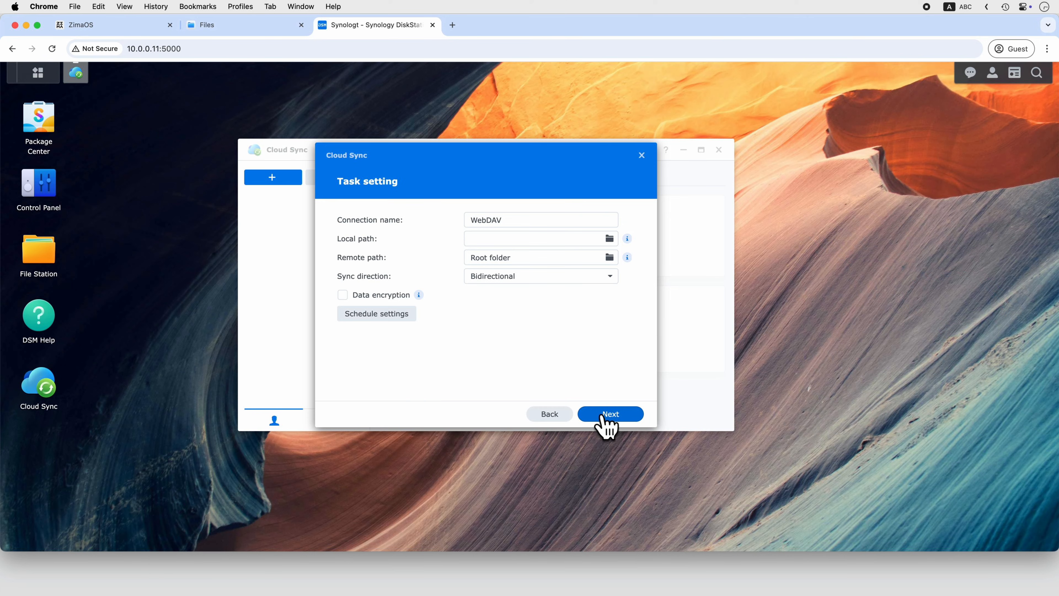
Step: Set local path Demo Sync with ZimaOS/demo2 with Bidirectional sync and continue to the summary
{"action": "left_click", "coordinate": [608, 238]}
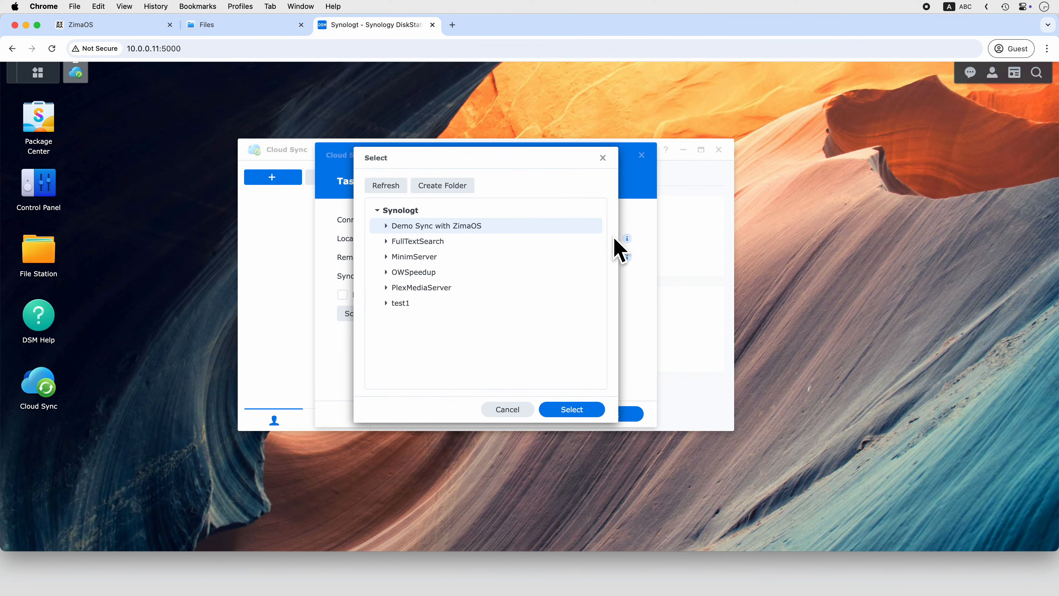
{"action": "left_click", "coordinate": [442, 185]}
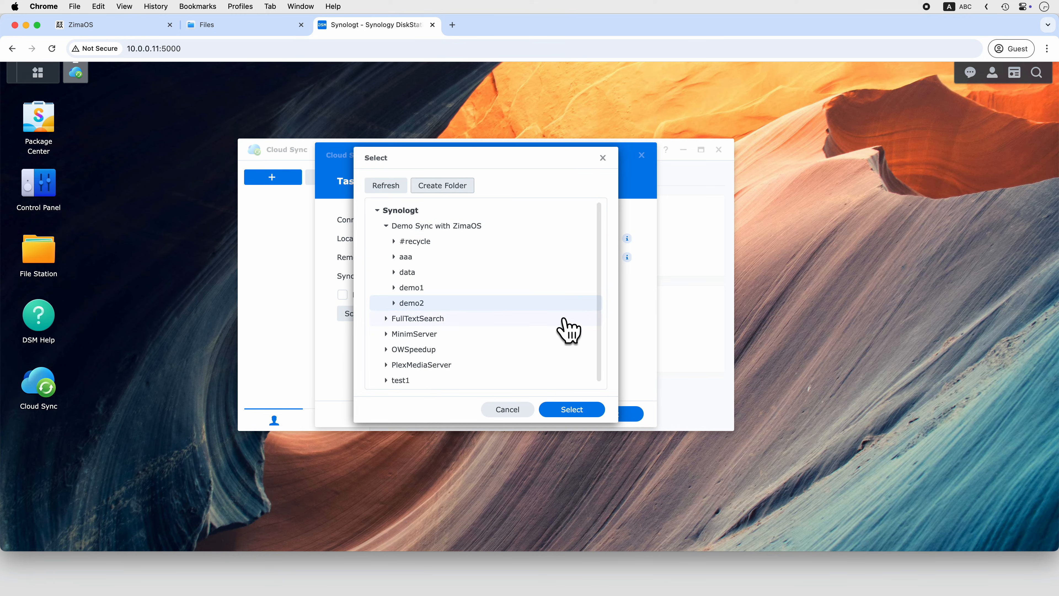
{"action": "left_click", "coordinate": [571, 409]}
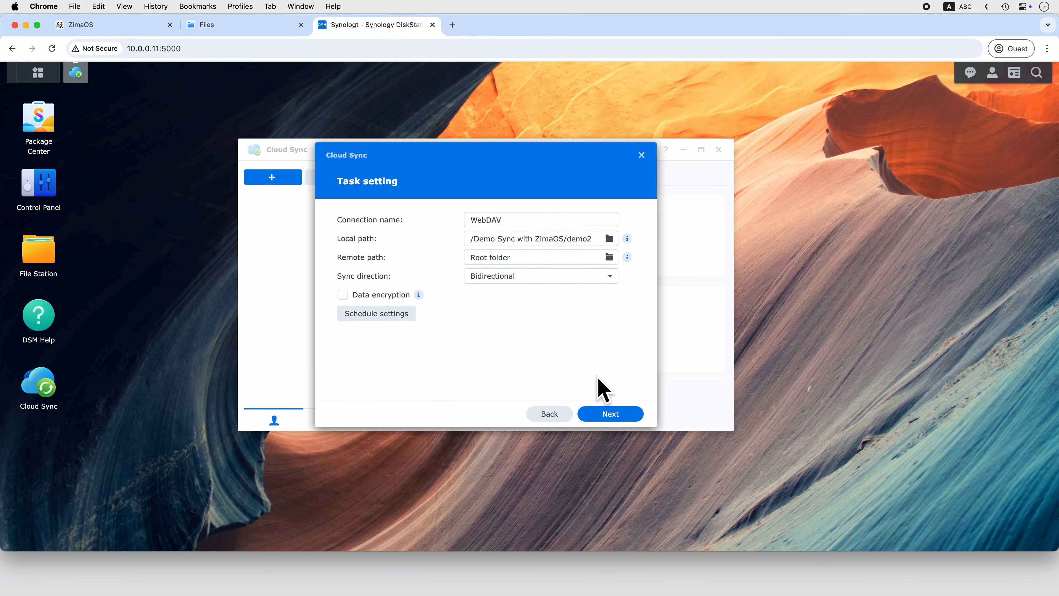
{"action": "left_click", "coordinate": [539, 276]}
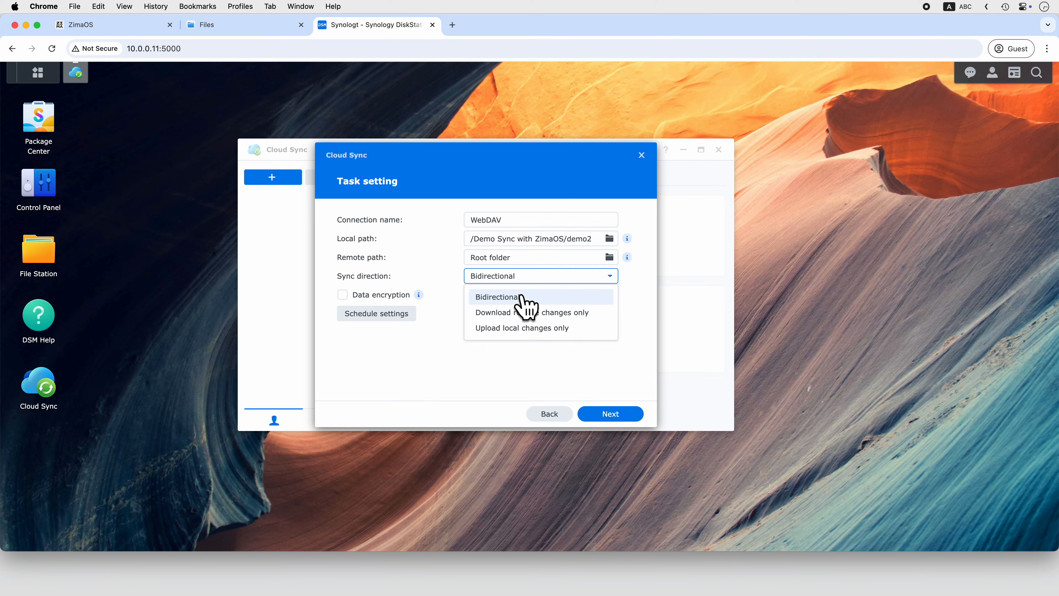
{"action": "left_click", "coordinate": [608, 413]}
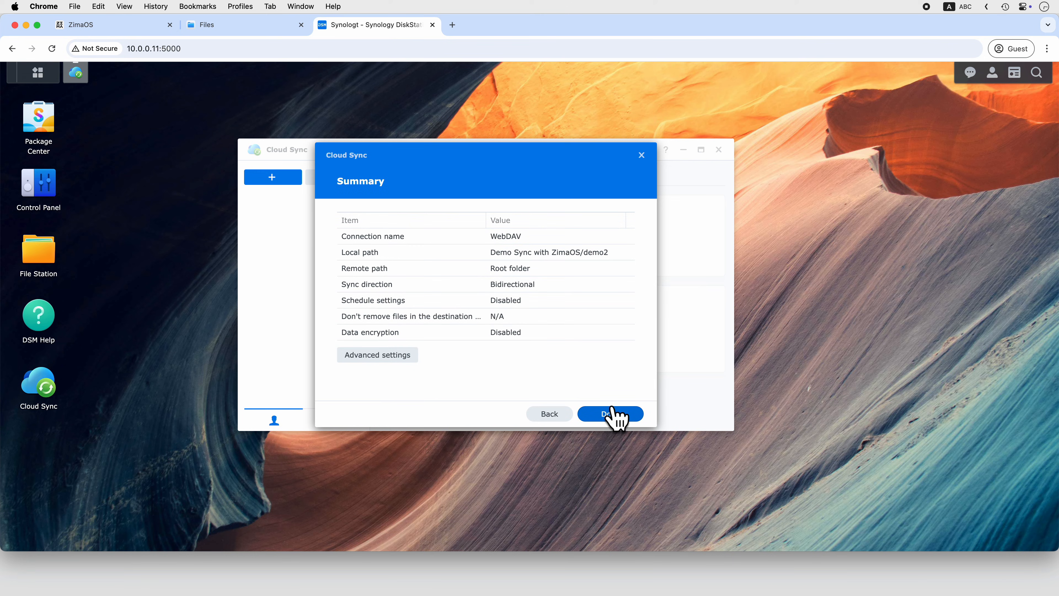
Step: Confirm the summary so the WebDAV task to 172.26.0.1:5005 starts syncing
{"action": "left_click", "coordinate": [609, 413]}
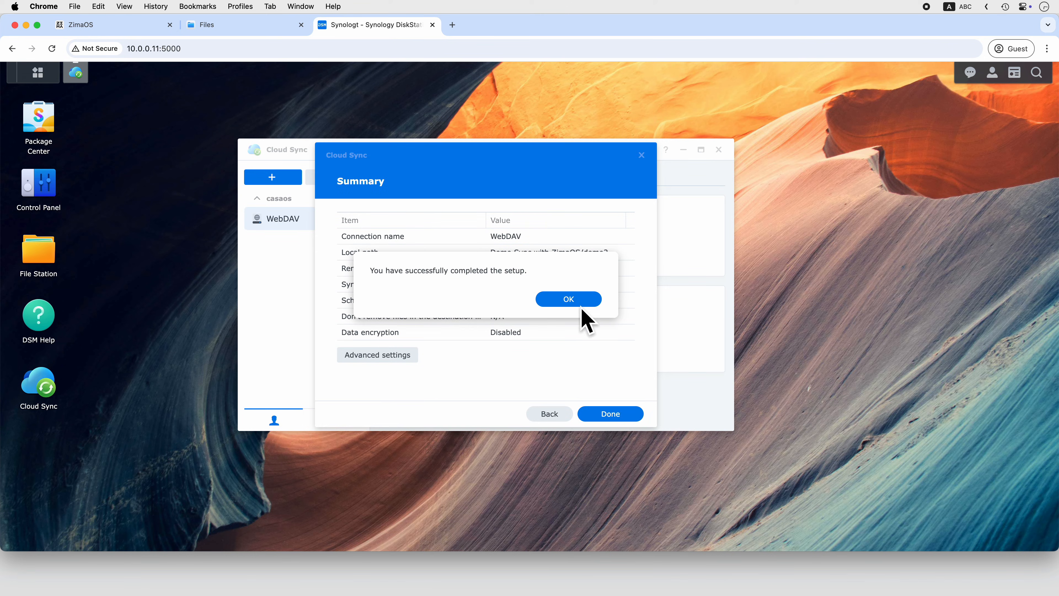
{"action": "left_click", "coordinate": [568, 299]}
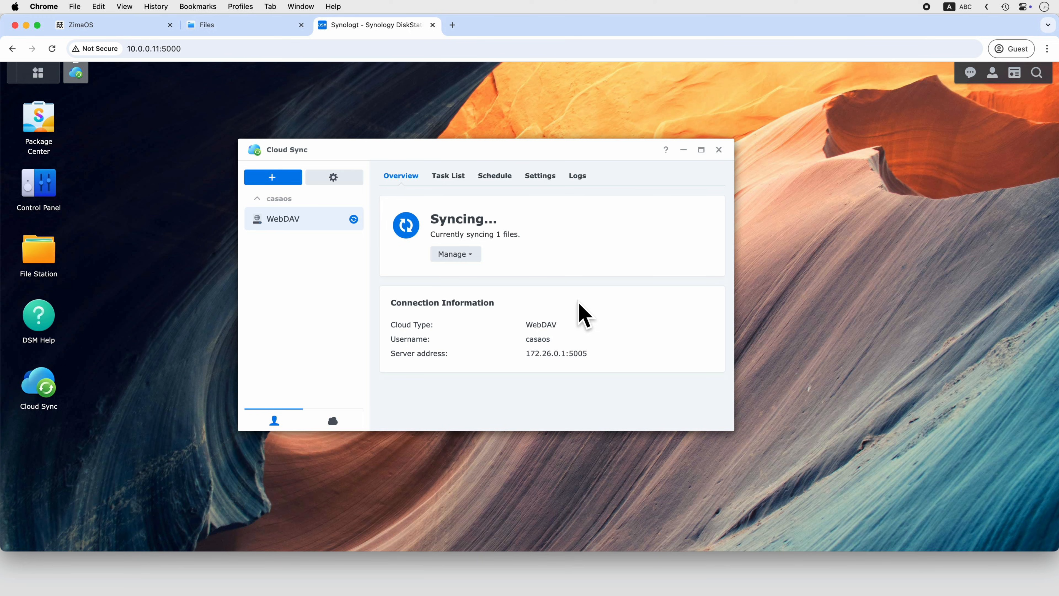